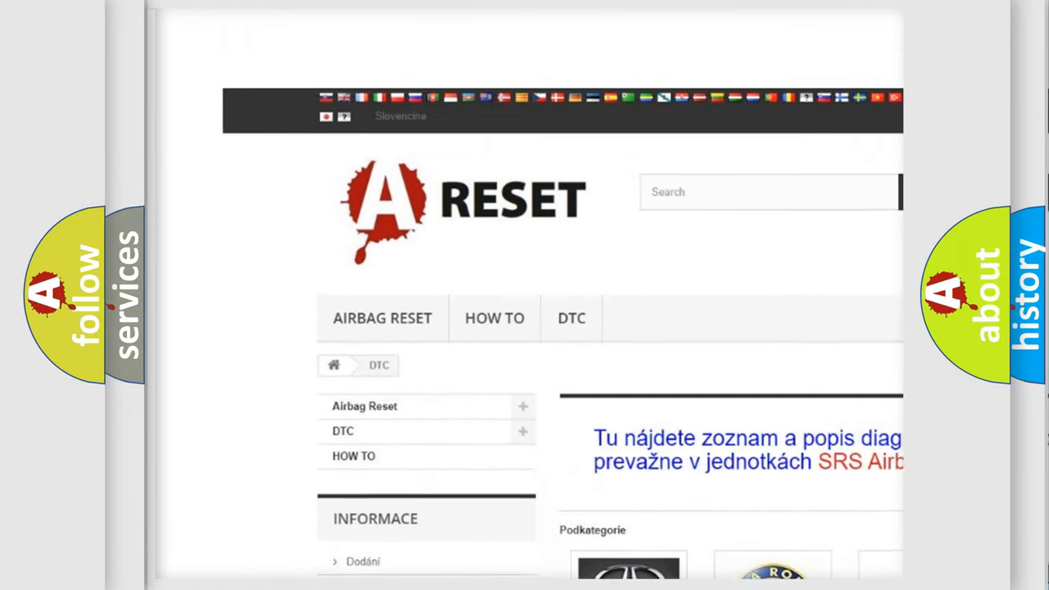
Scroll the car-brand grid until the Jeep, Kia and Mazda rows are visible
scroll("up", 3)
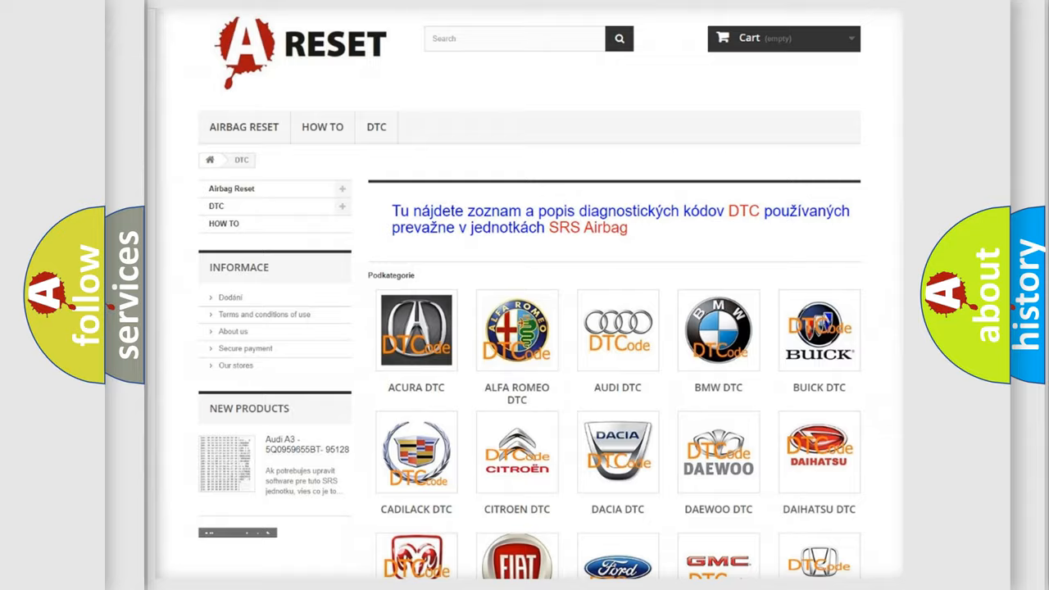
scroll("down", 3)
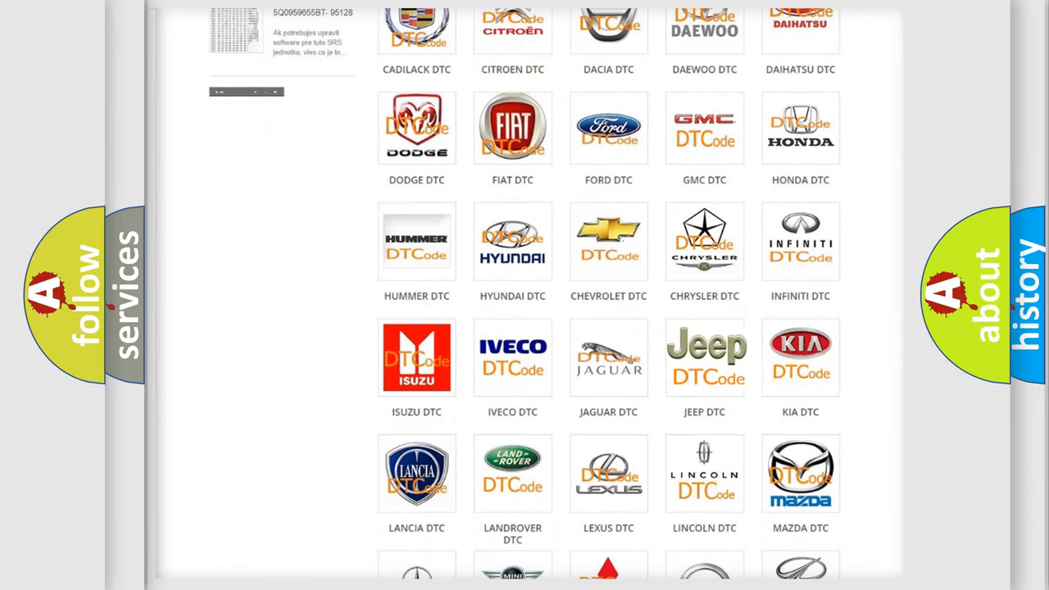
Open the Jeep DTC listing from the brand grid and review its code subcategories, returning to the top
left_click(705, 358)
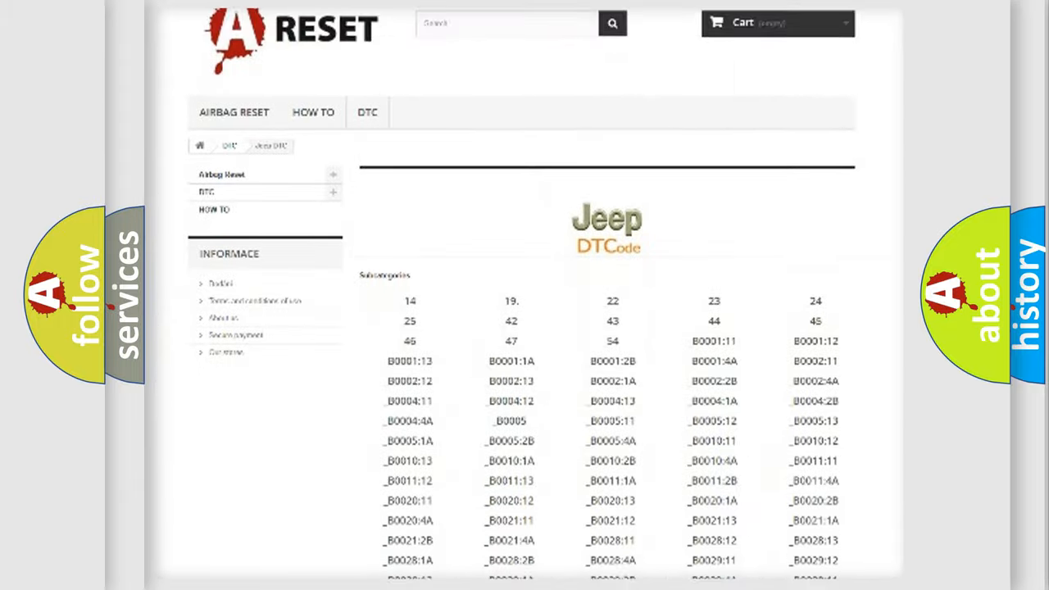
scroll("down", 3)
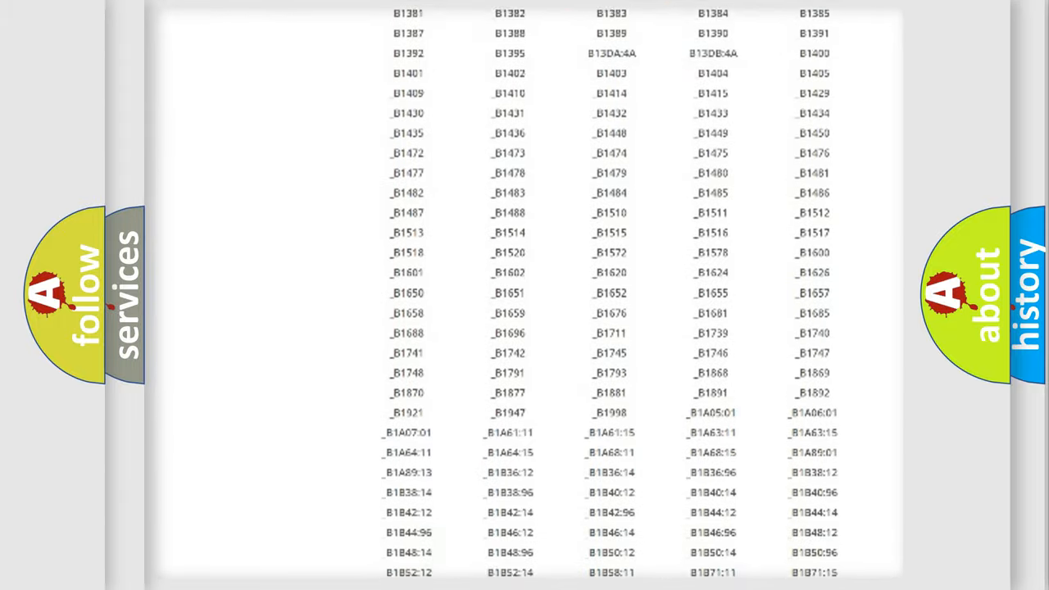
scroll("up", 3)
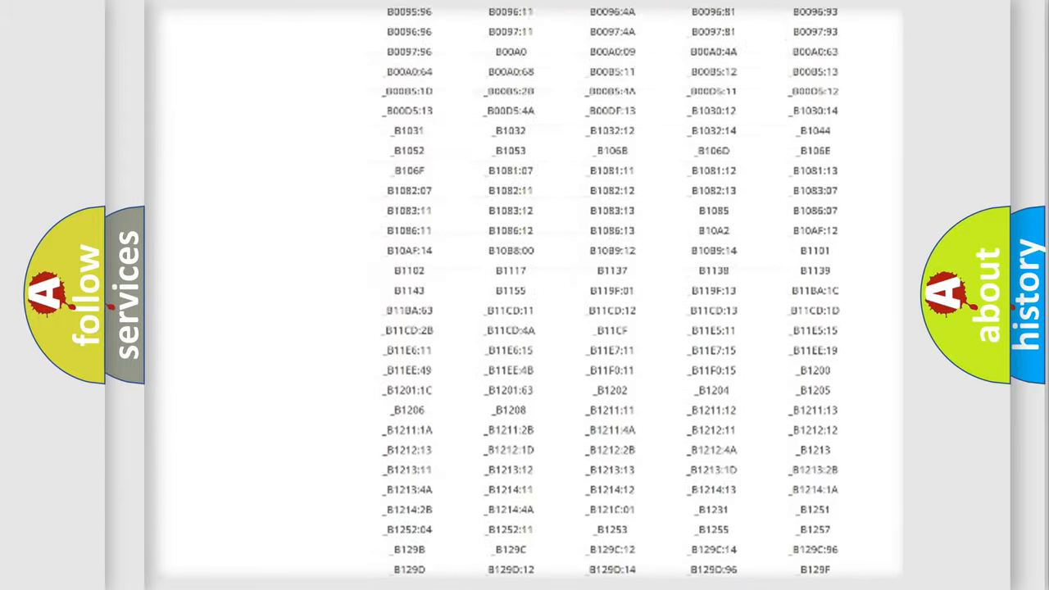
scroll("up", 3)
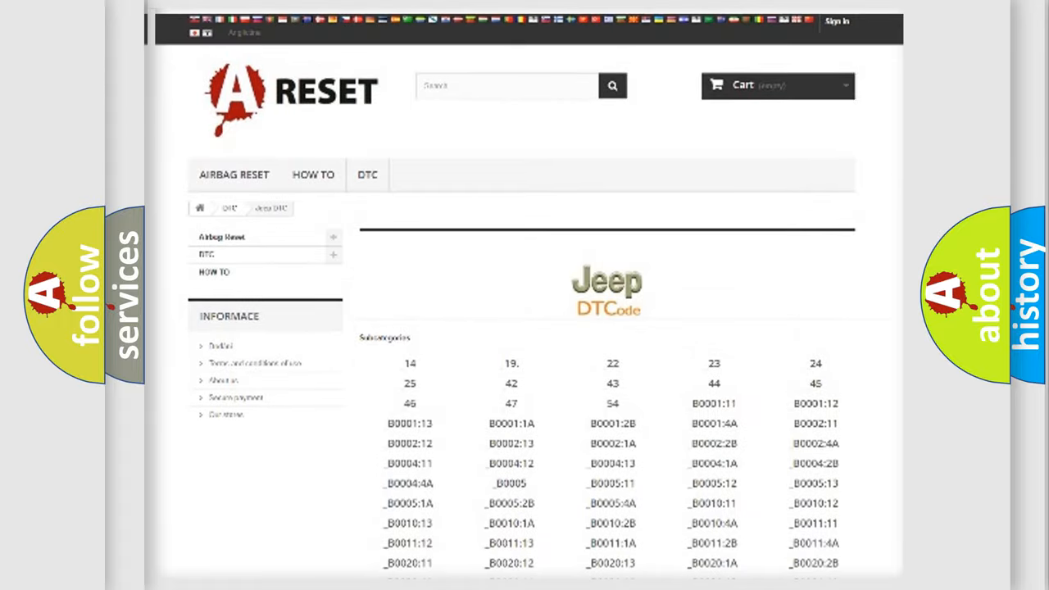